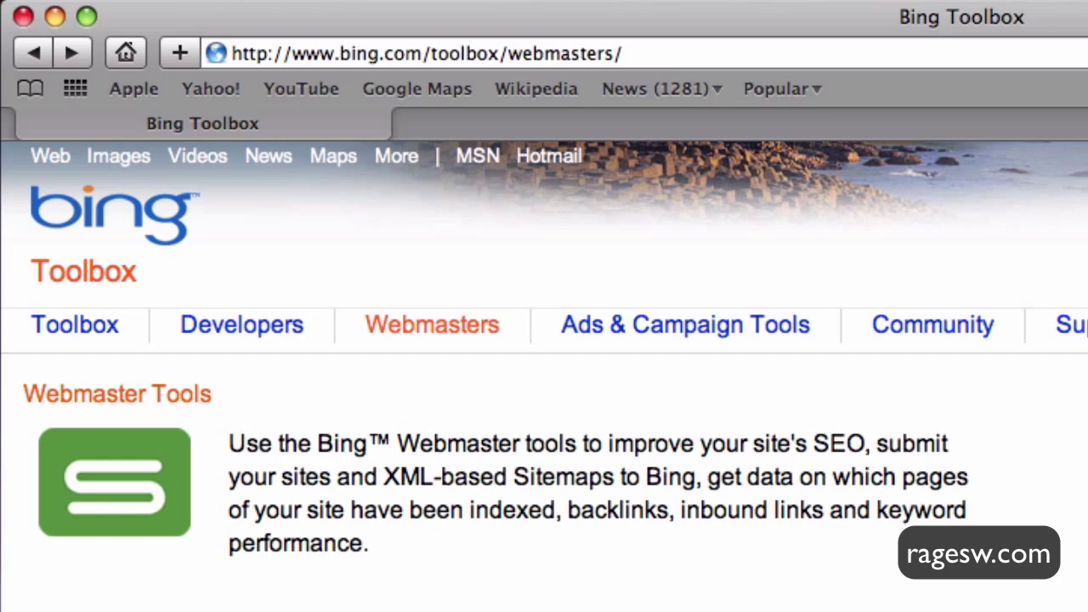
# Step: Sign in to Bing Webmaster Tools with the Windows Live ID credentials
pyautogui.click(480, 410)
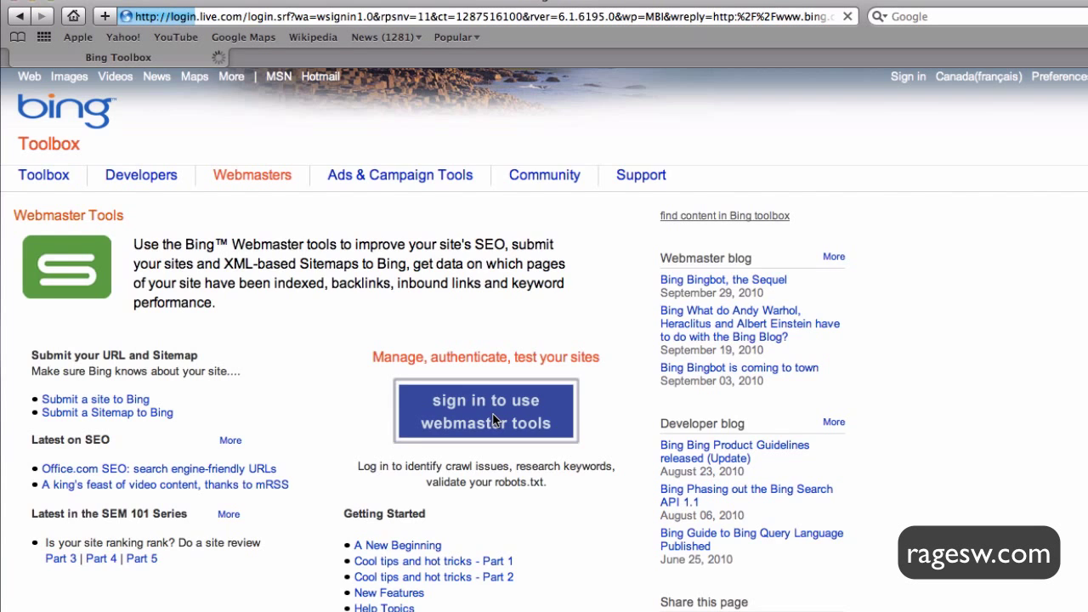
pyautogui.click(486, 412)
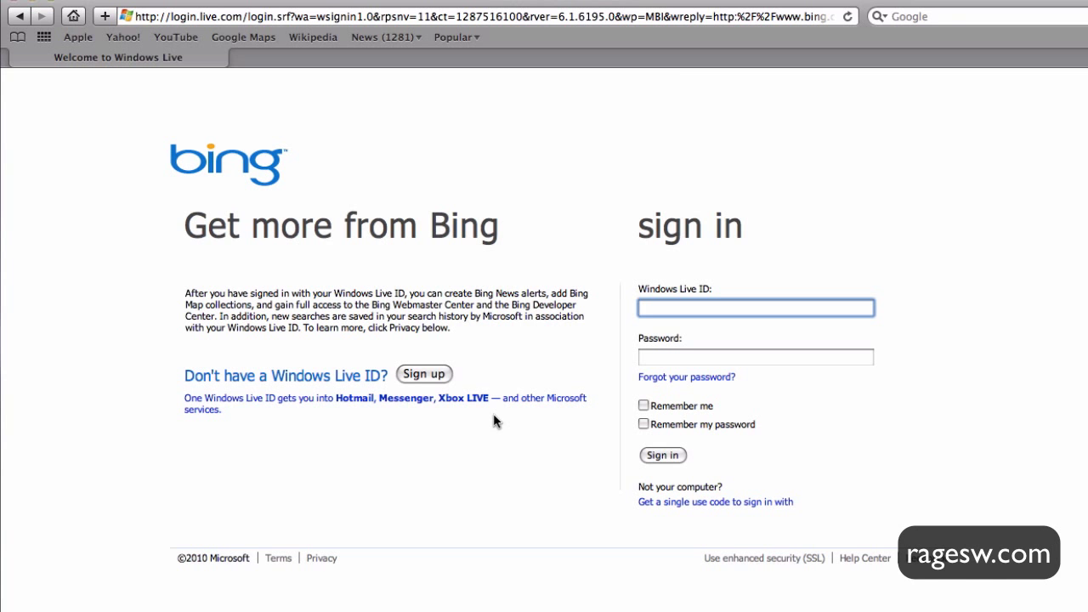
pyautogui.click(663, 456)
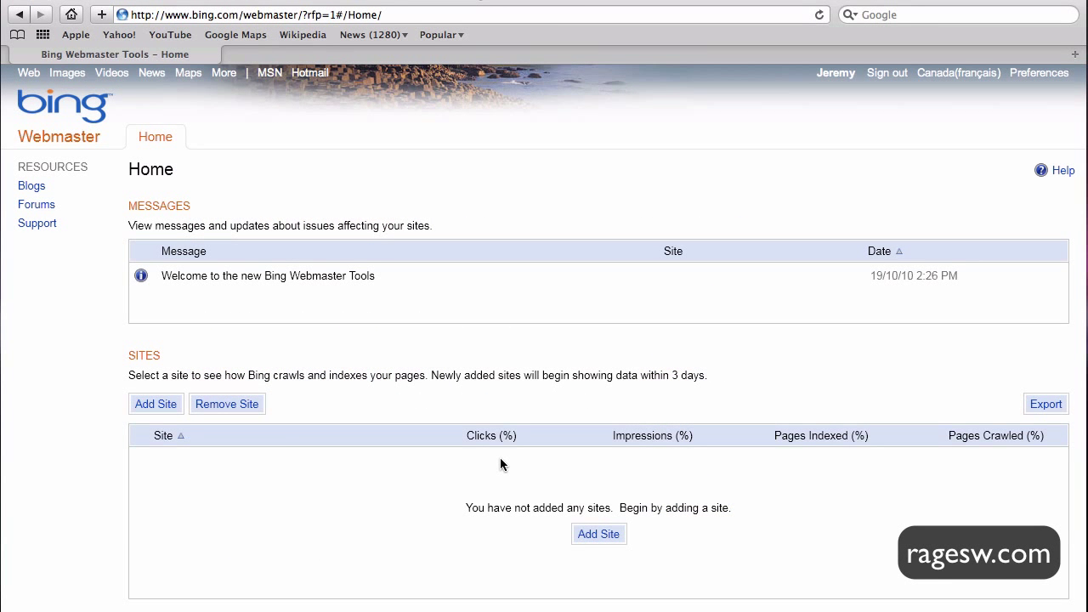
pyautogui.moveTo(508, 466)
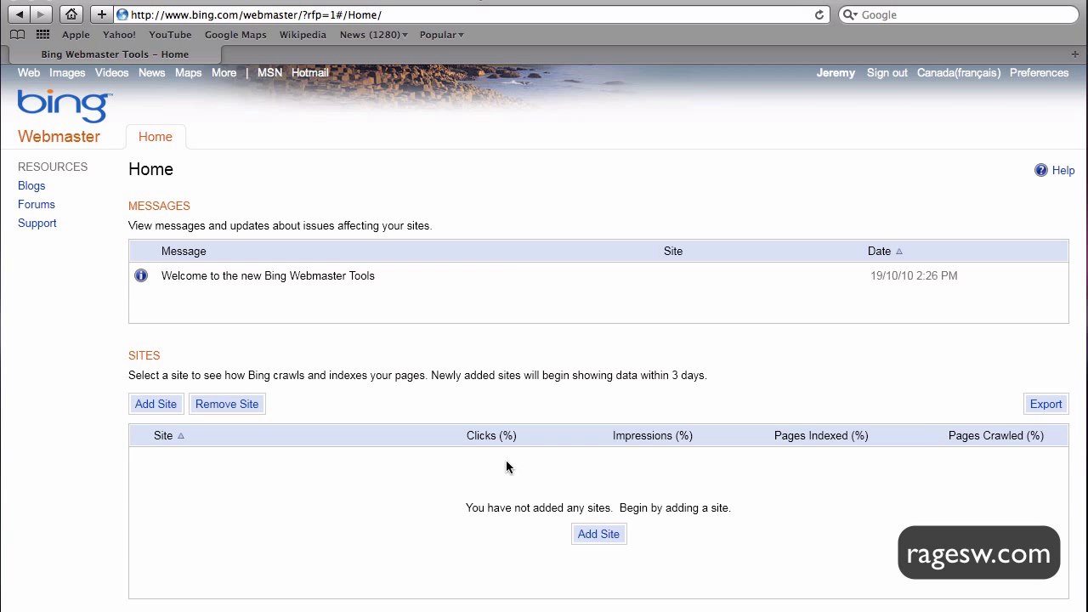
pyautogui.click(598, 534)
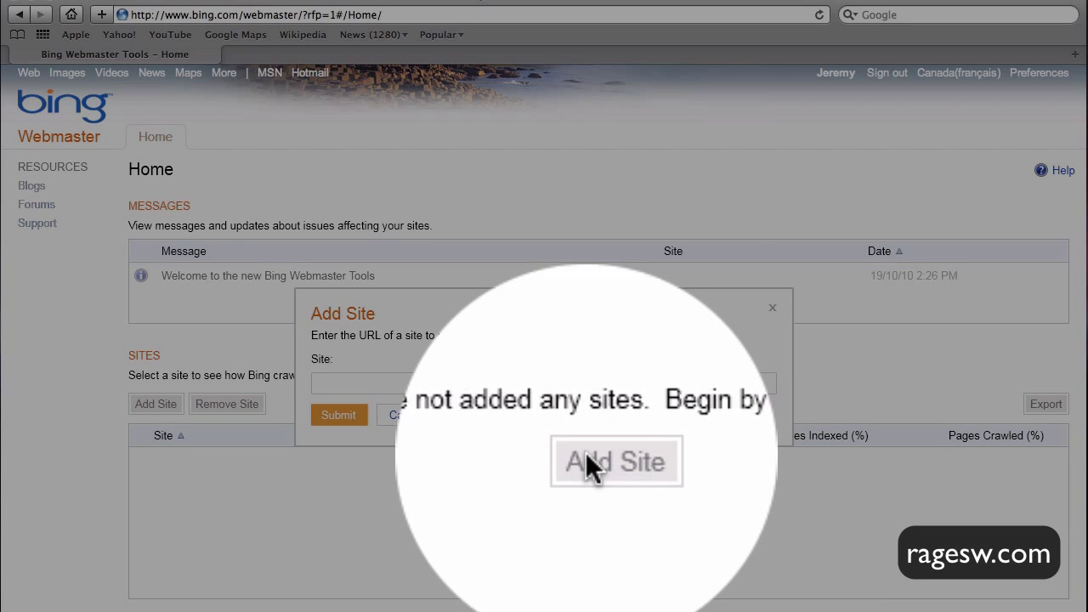
pyautogui.write('www.app')
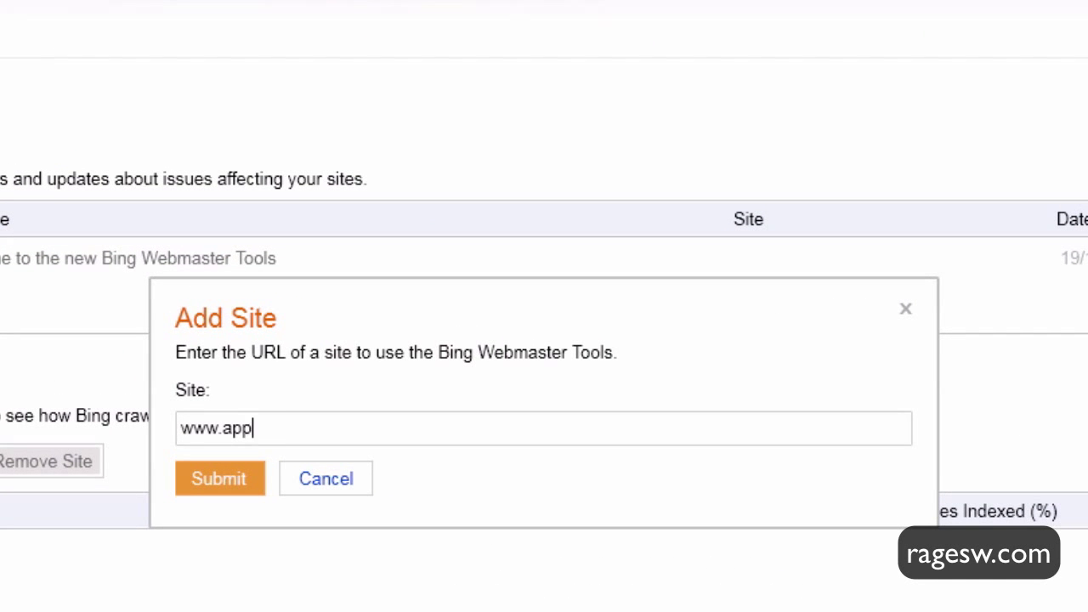
pyautogui.write('torial.com')
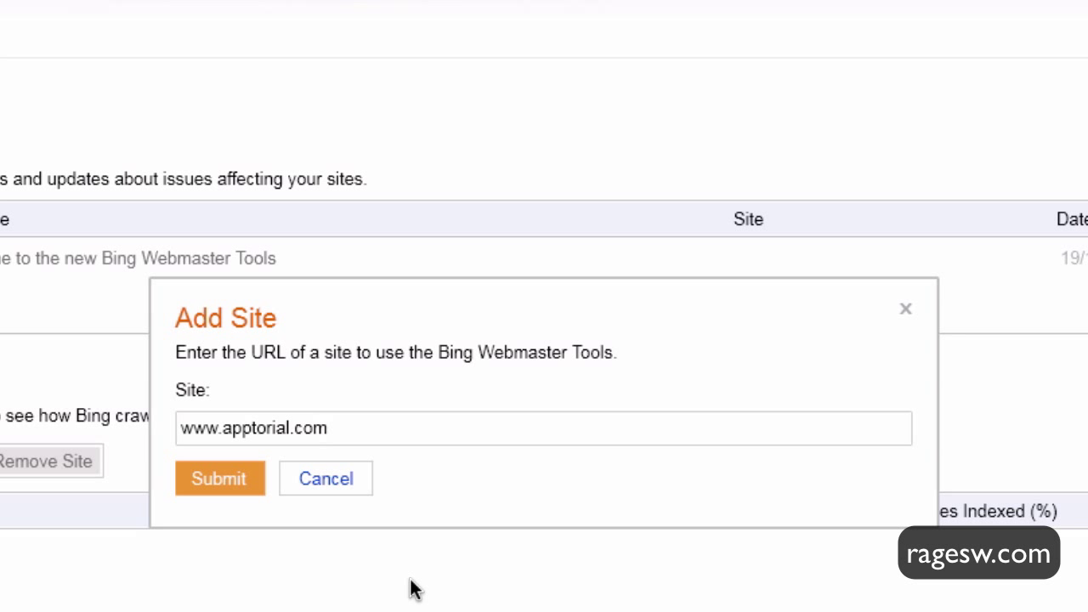
pyautogui.click(218, 477)
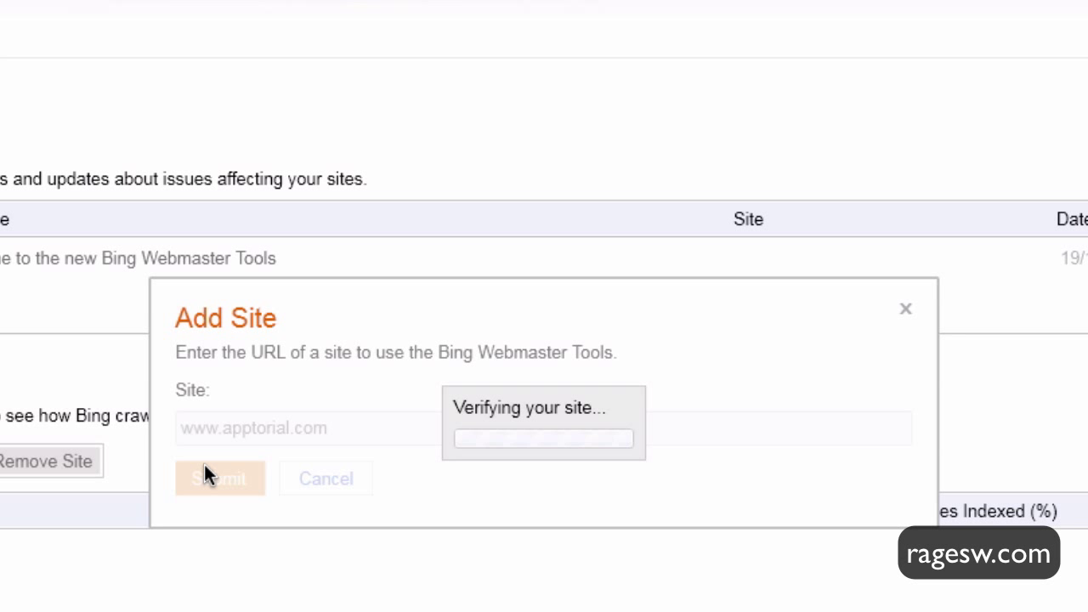
pyautogui.click(219, 478)
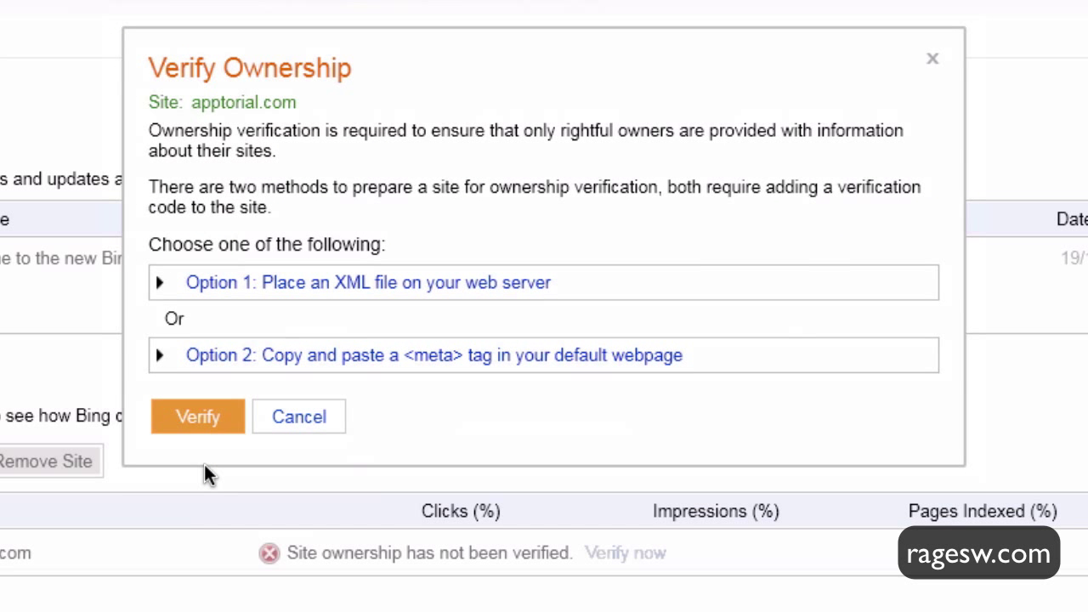
pyautogui.moveTo(424, 306)
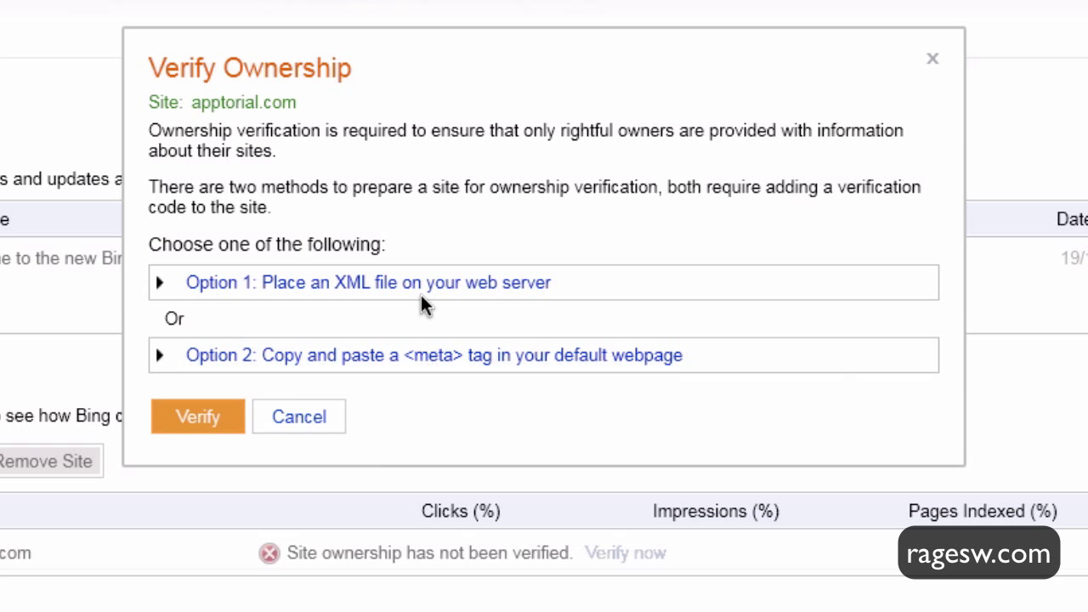
# Step: Expand Option 1 (XML file on web server) and download BingSiteAuth.xml
pyautogui.click(366, 282)
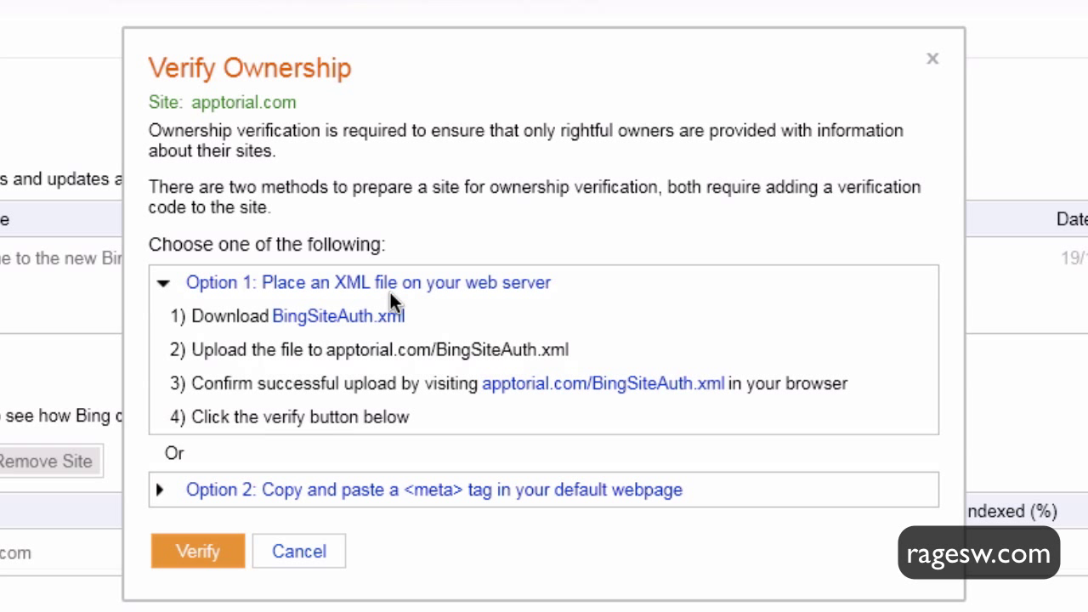
pyautogui.moveTo(366, 319)
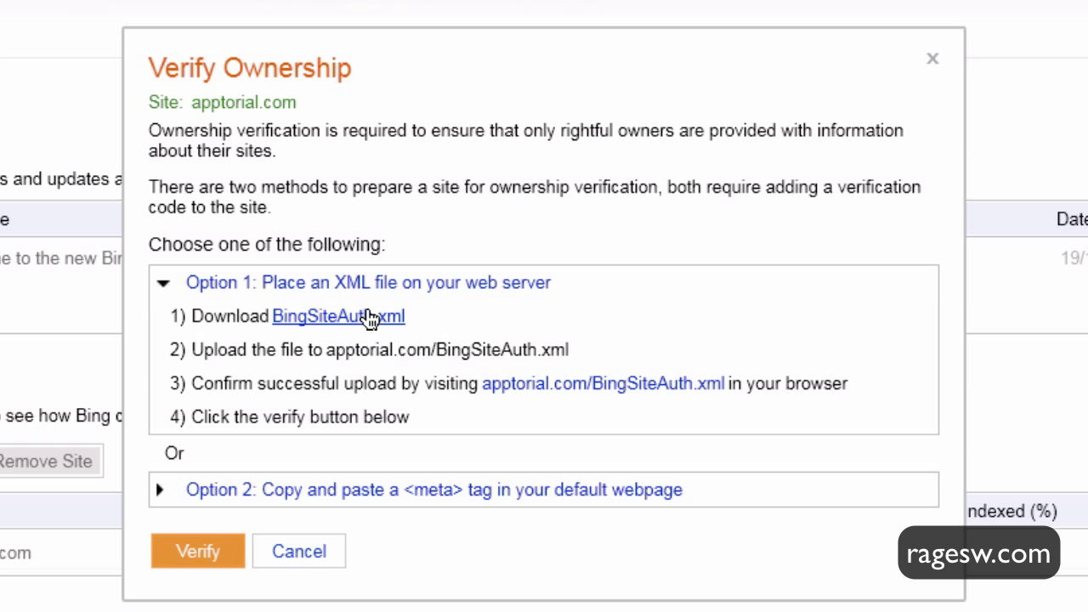
pyautogui.click(337, 317)
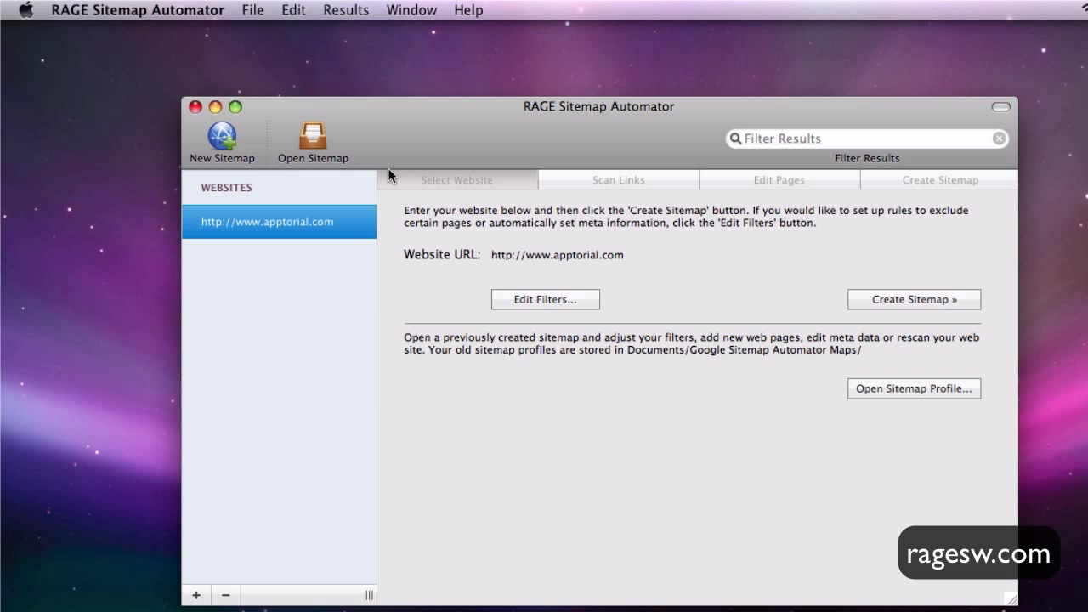
# Step: Publish a verification file, choosing BingSiteAuth.xml from the Desktop
pyautogui.click(252, 11)
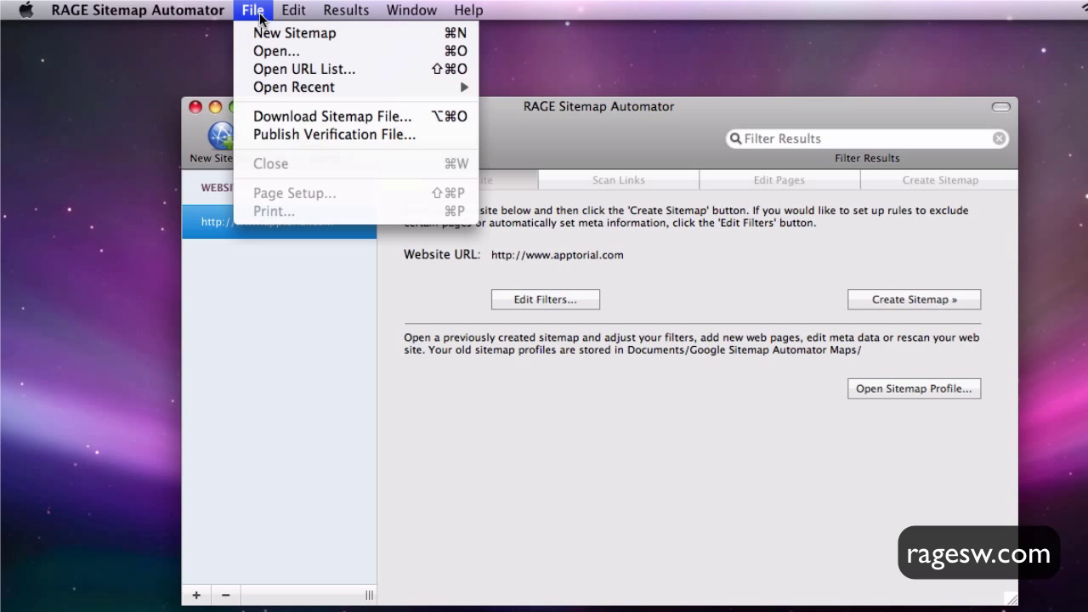
pyautogui.moveTo(276, 135)
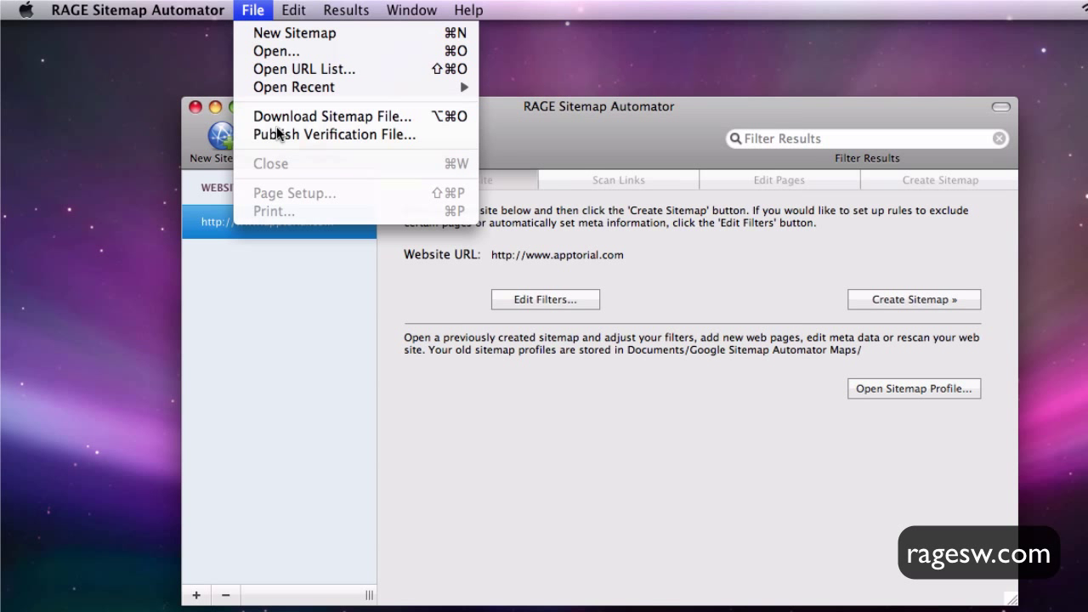
pyautogui.click(333, 134)
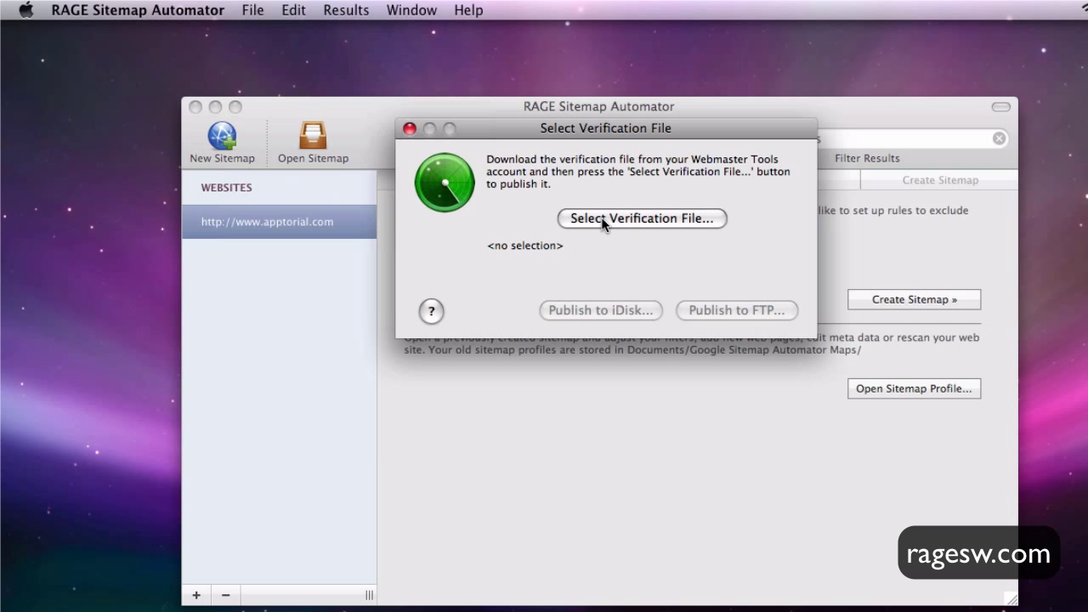
pyautogui.click(641, 218)
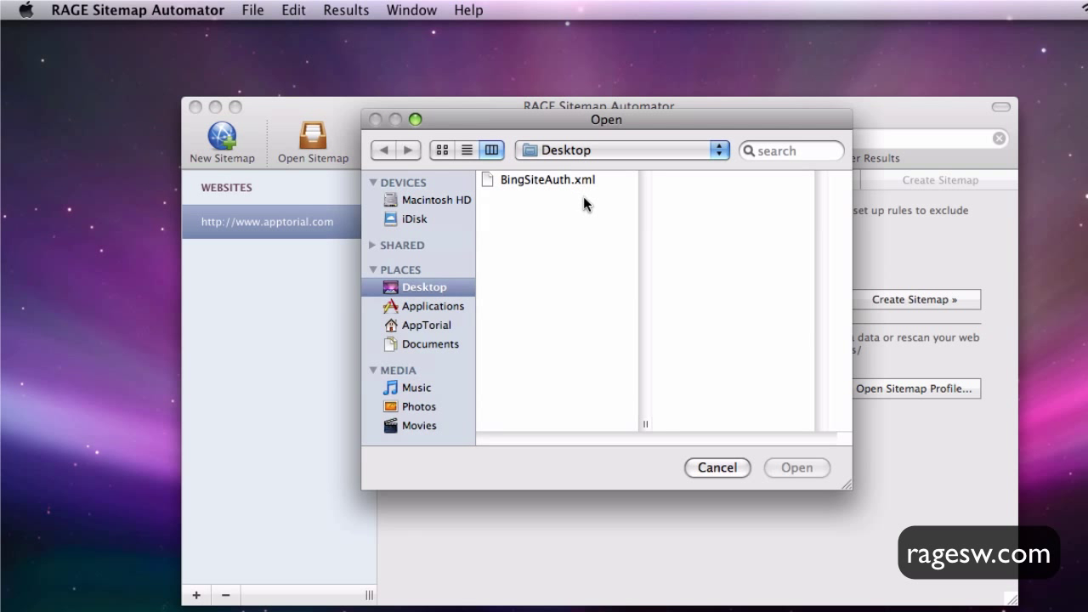
pyautogui.click(546, 181)
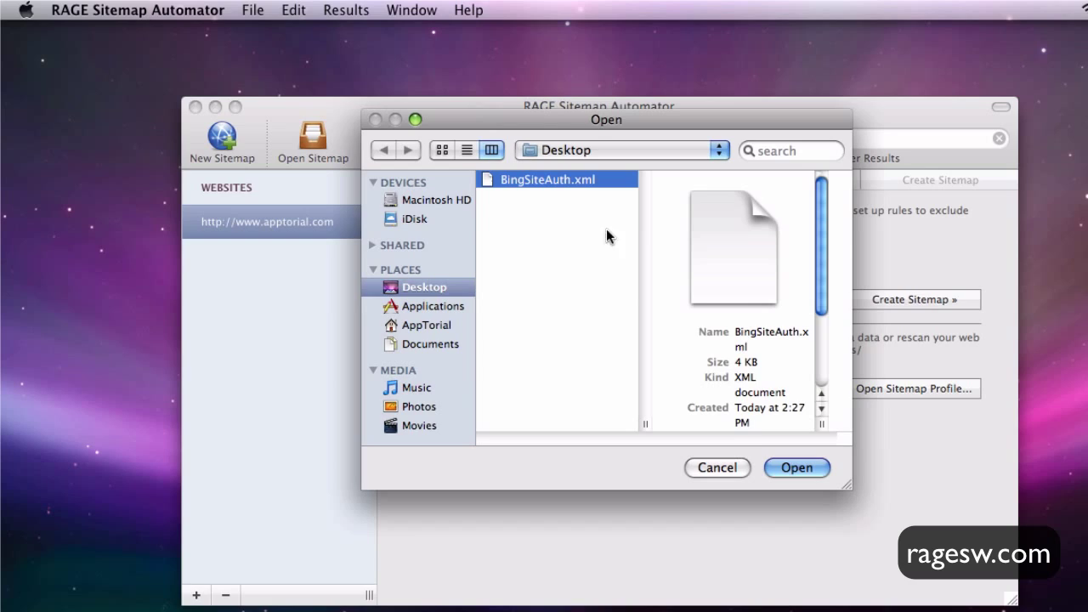
pyautogui.click(796, 468)
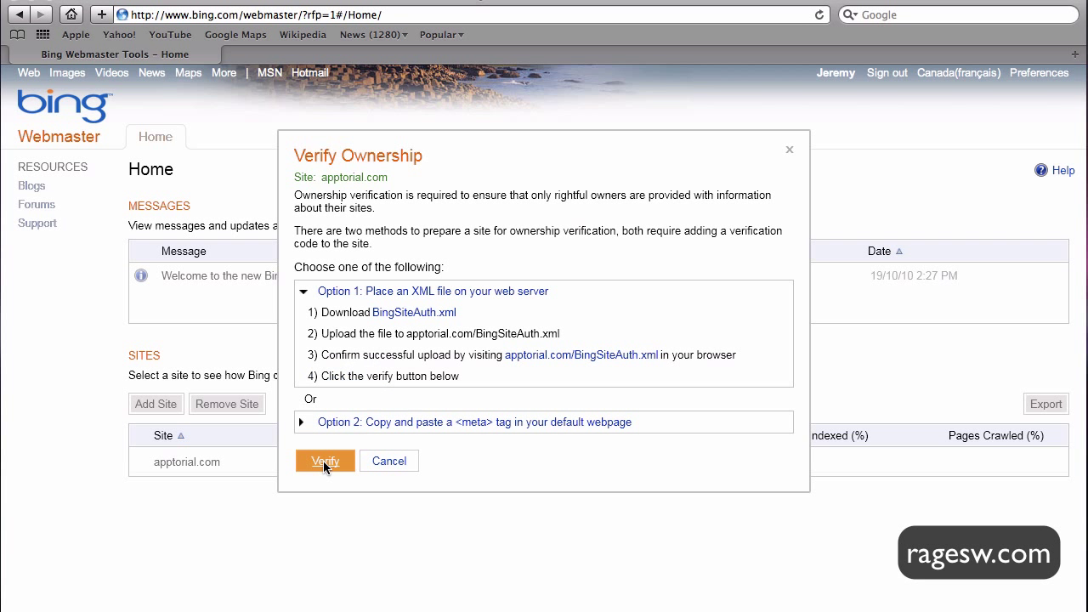
# Step: Verify ownership of apptorial.com using the uploaded XML file
pyautogui.click(325, 461)
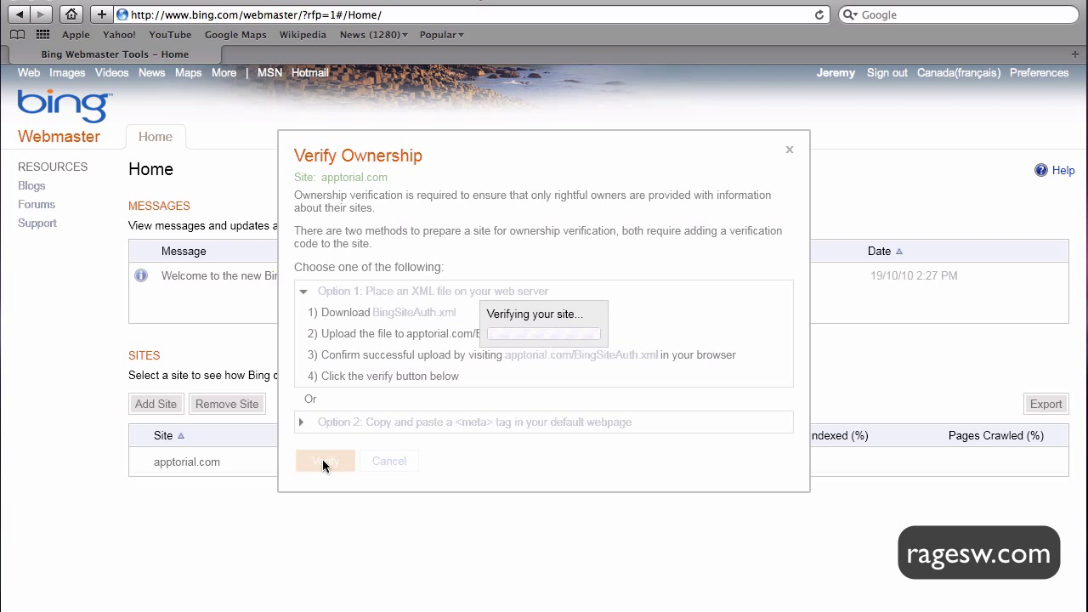
pyautogui.click(325, 461)
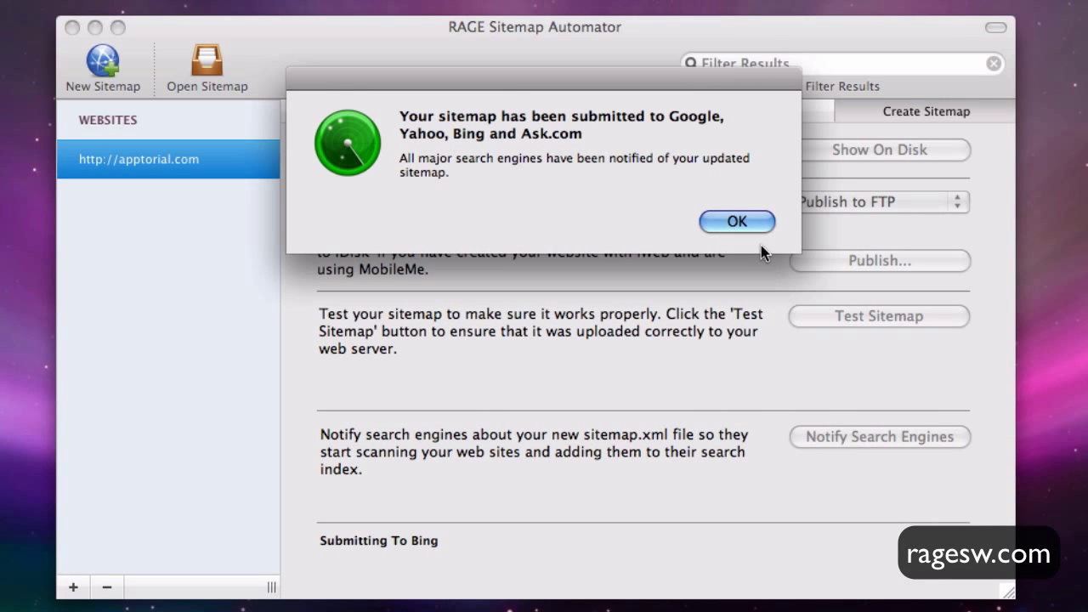
# Step: Dismiss the 'Your sitemap has been submitted' notice
pyautogui.click(736, 222)
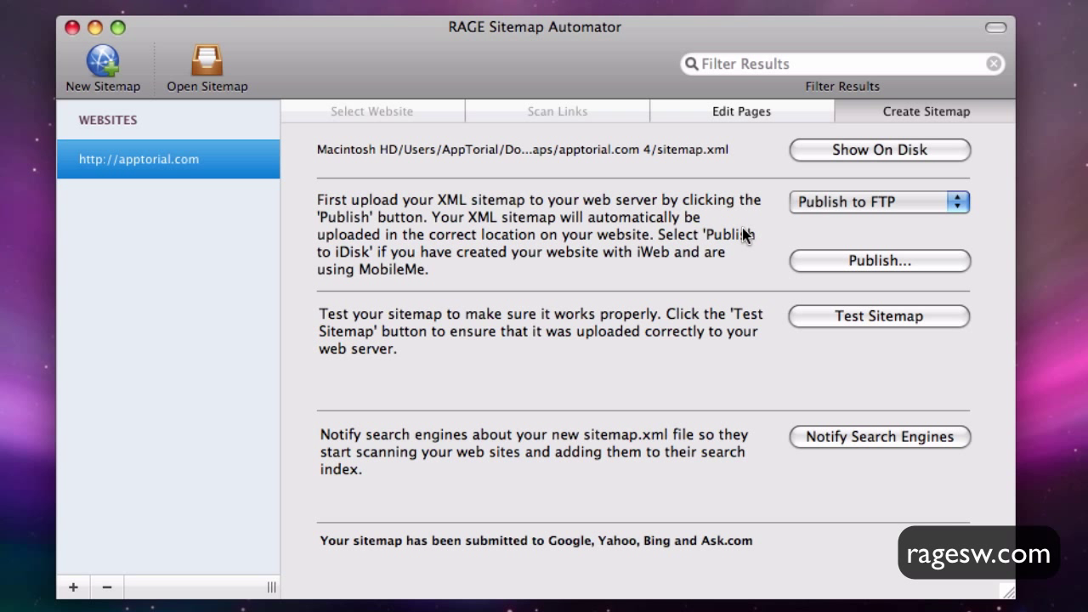